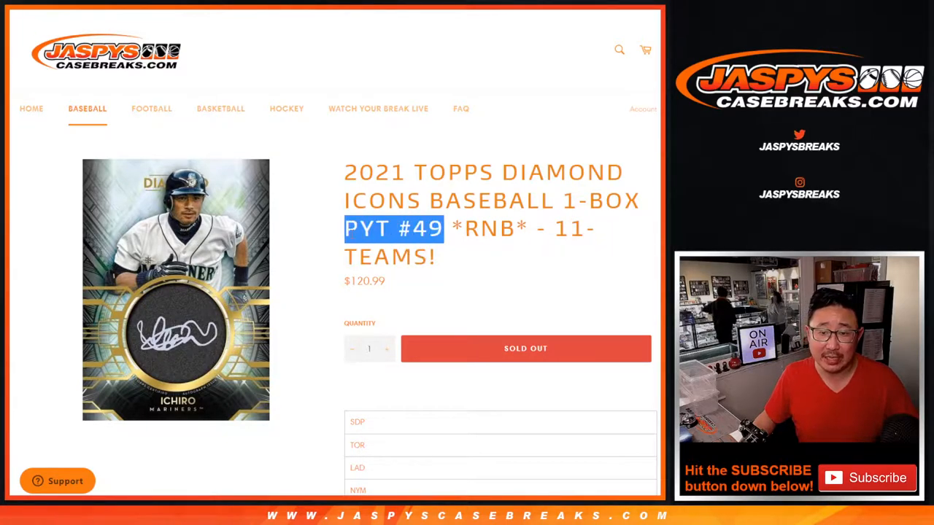
Scroll down the break product page to the eleven team abbreviations, SDP to TEX
scroll(down, 3)
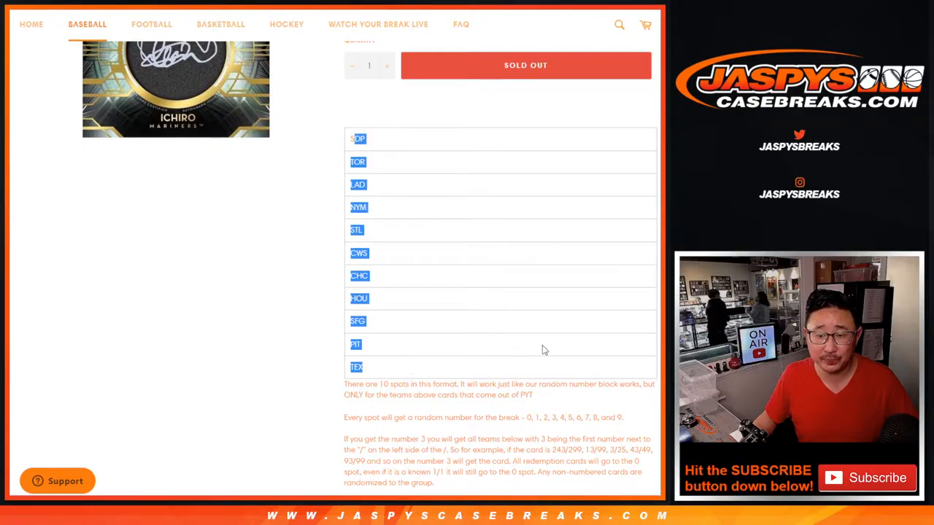
scroll(down, 3)
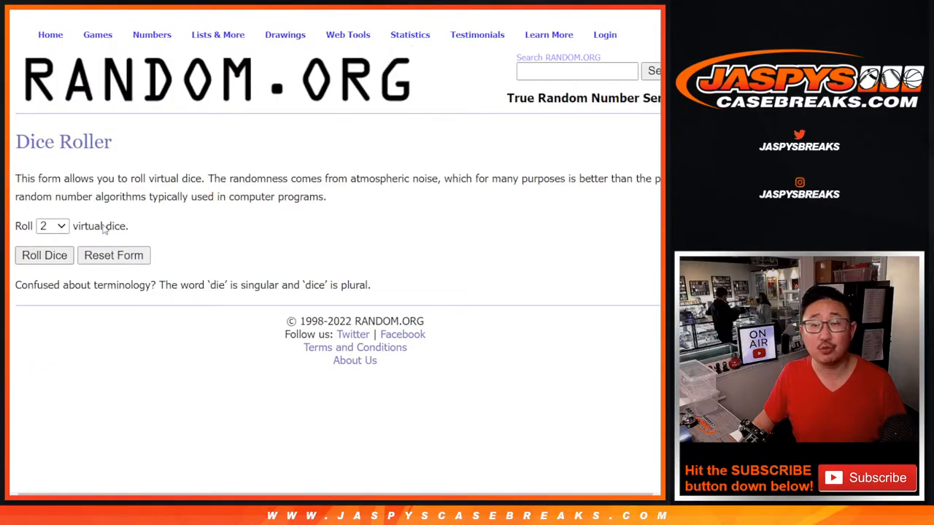
Roll two dice, then shuffle the customer names repeatedly and select the final order
click(43, 255)
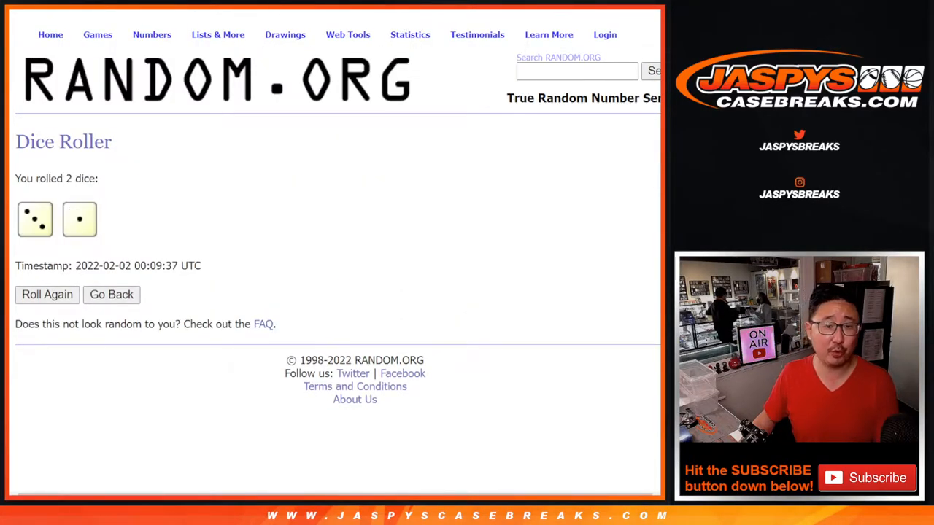
click(217, 34)
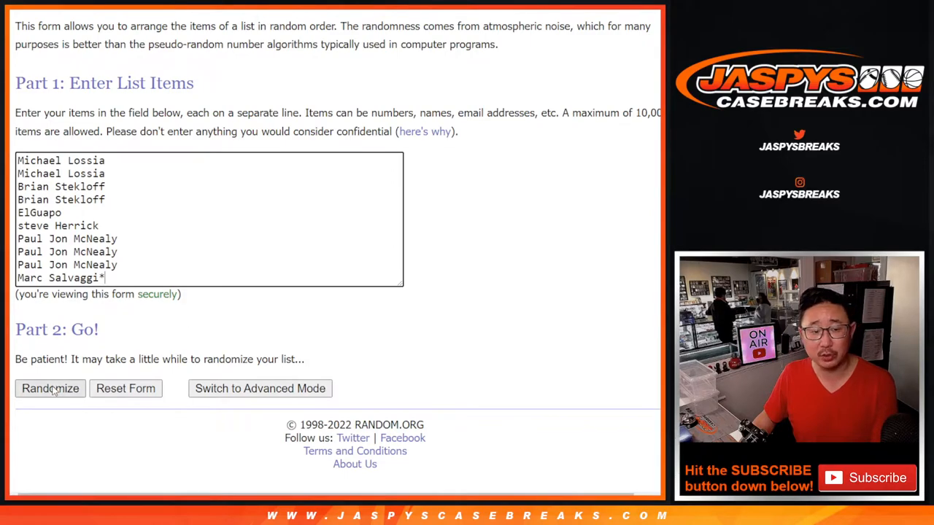
click(49, 388)
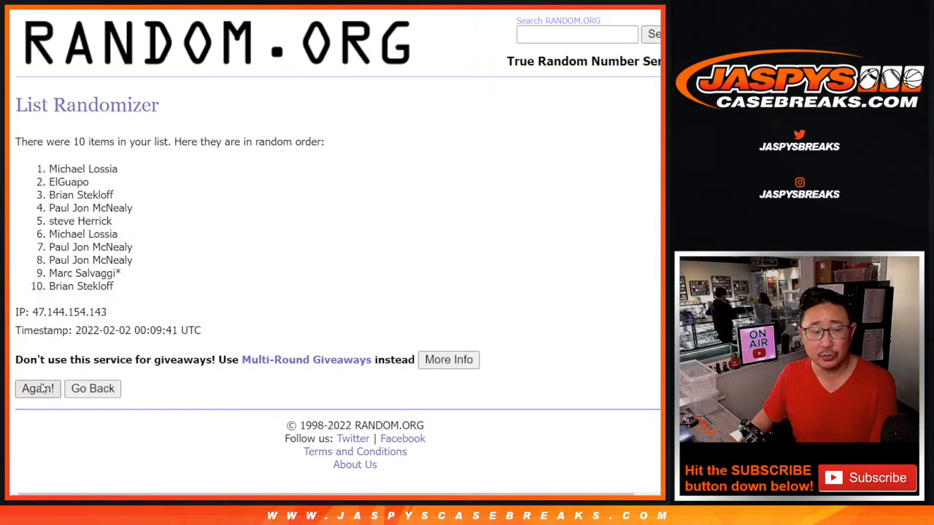
click(38, 388)
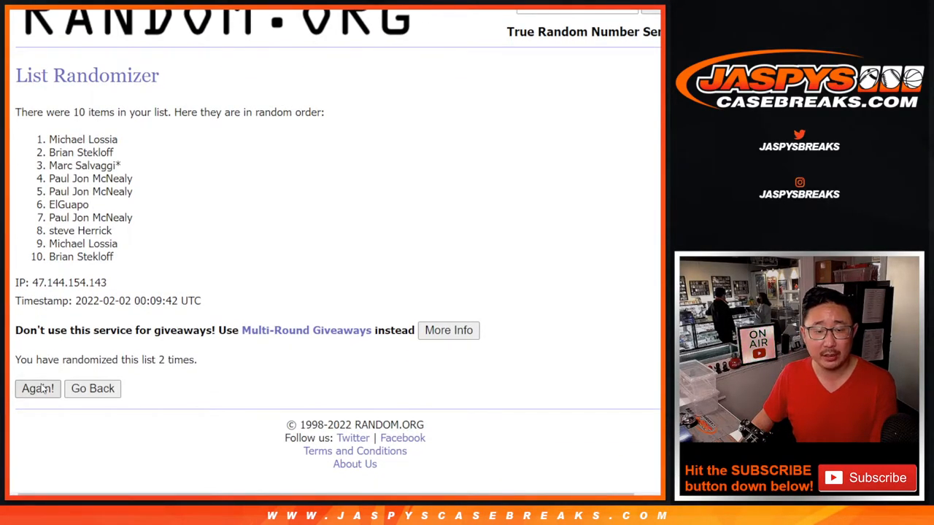
click(37, 388)
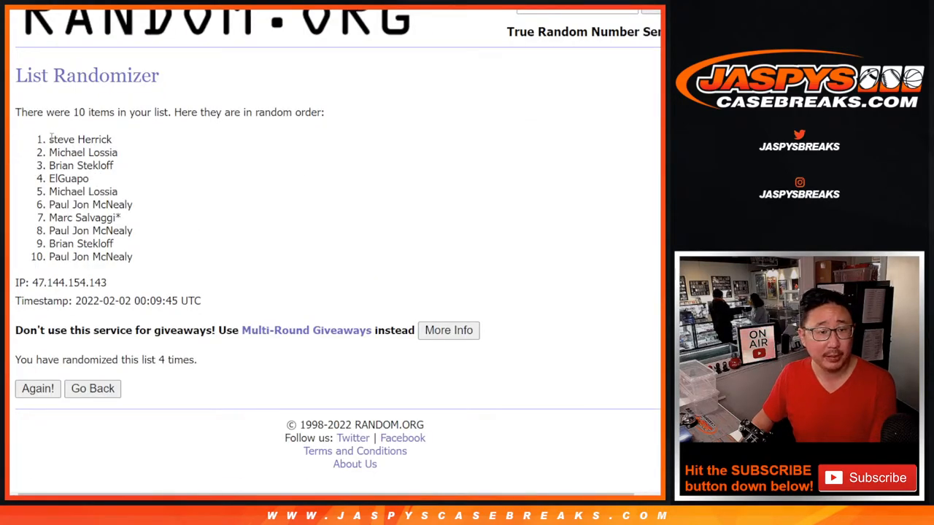
drag(49, 138, 133, 257)
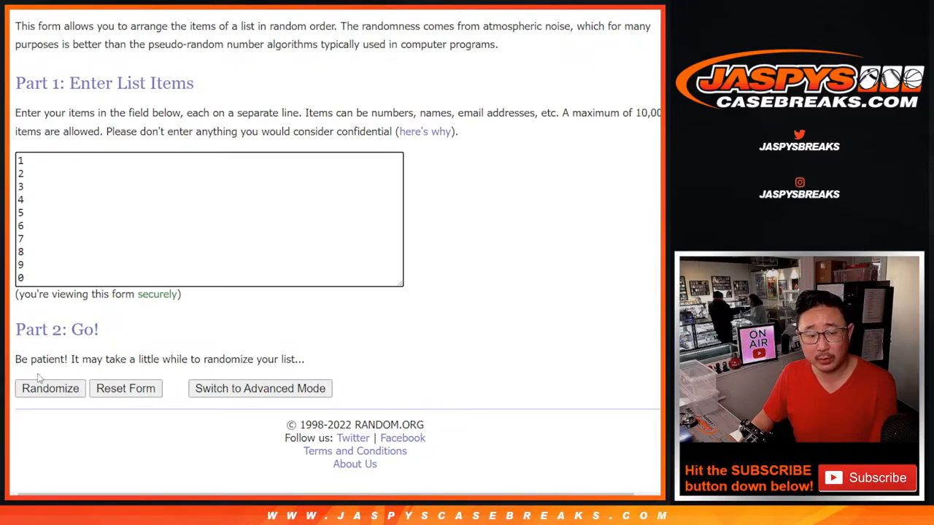
Randomize the spot numbers 0–9 four times in the List Randomizer
click(50, 388)
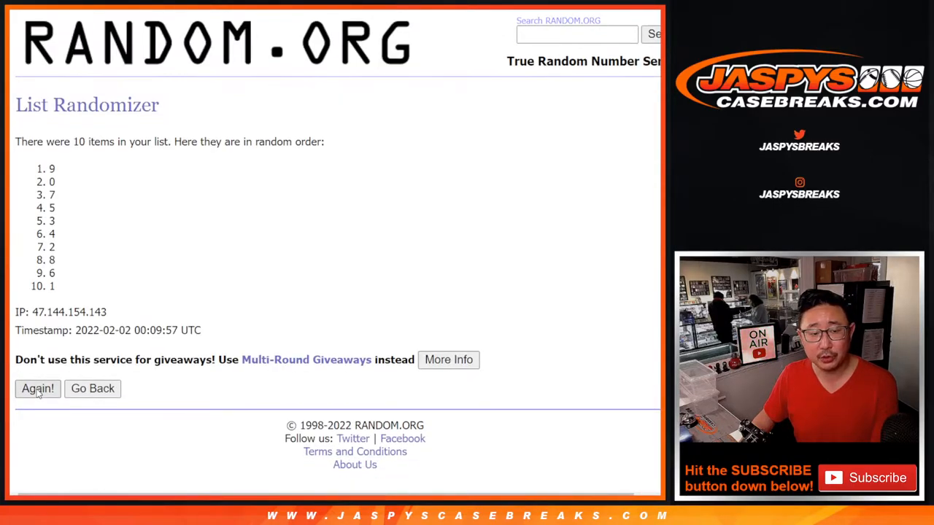
click(37, 388)
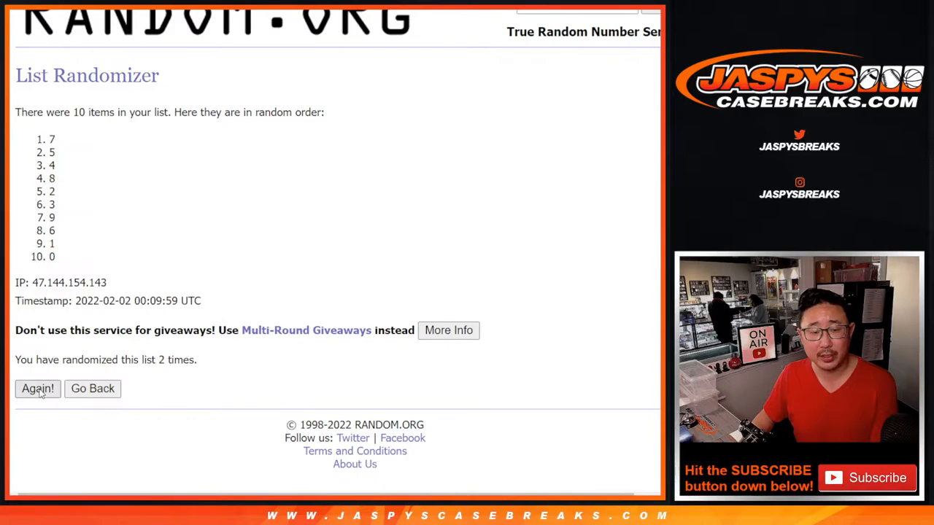
click(37, 388)
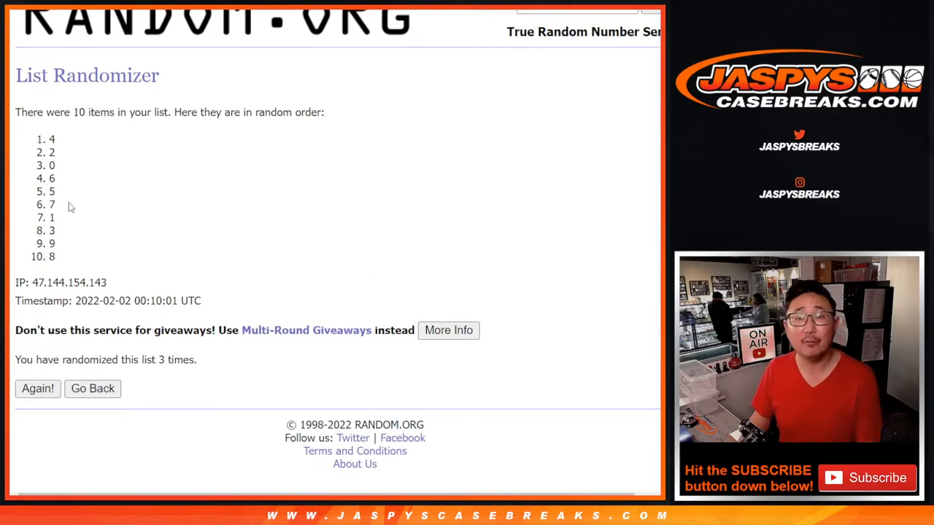
click(37, 388)
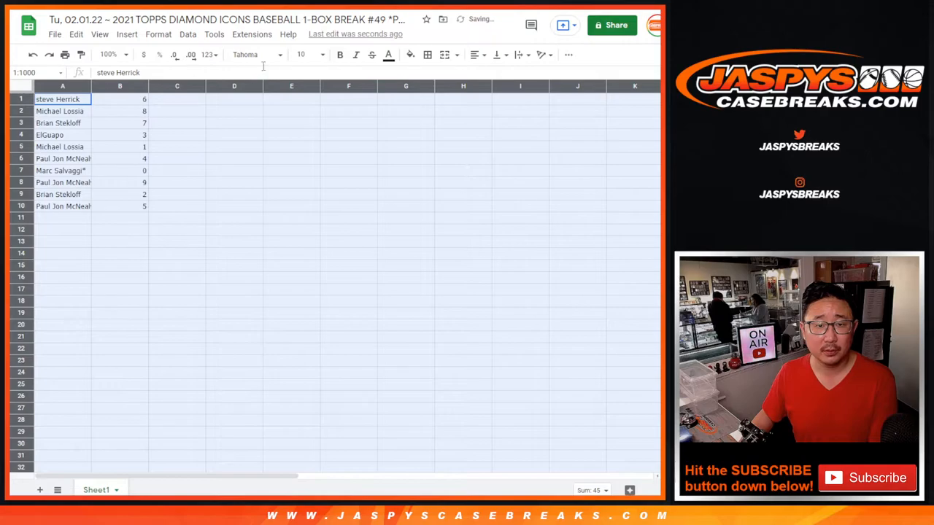
Change the names-and-numbers text to Droid Serif, size 14
click(255, 54)
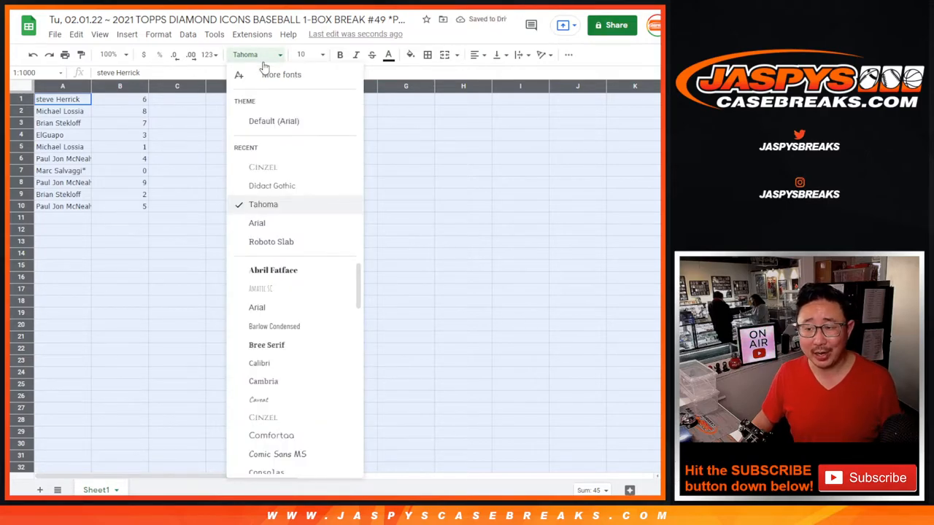
mouse_move(284, 345)
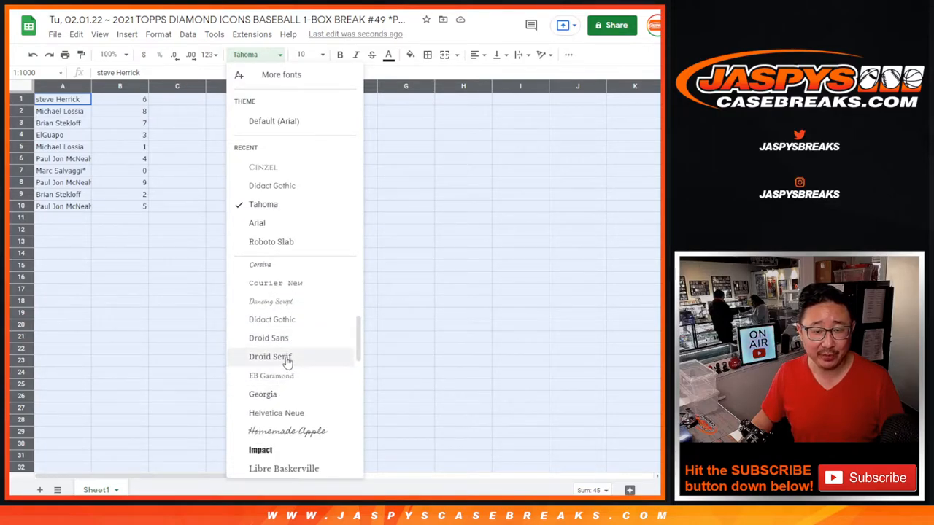
click(270, 357)
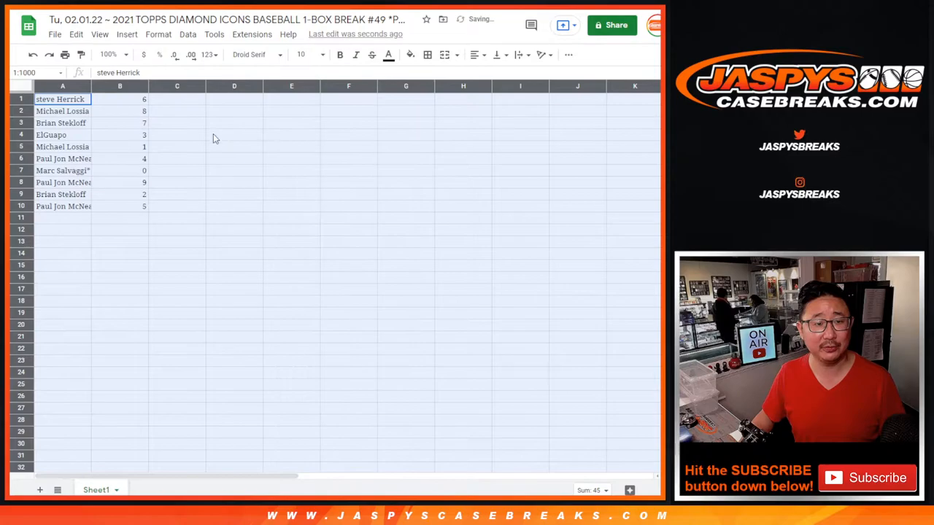
click(321, 54)
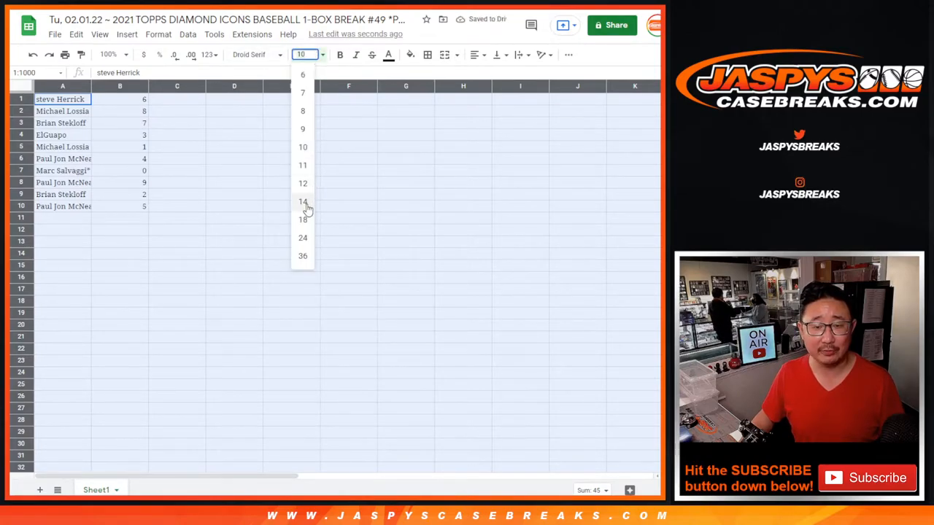
click(303, 201)
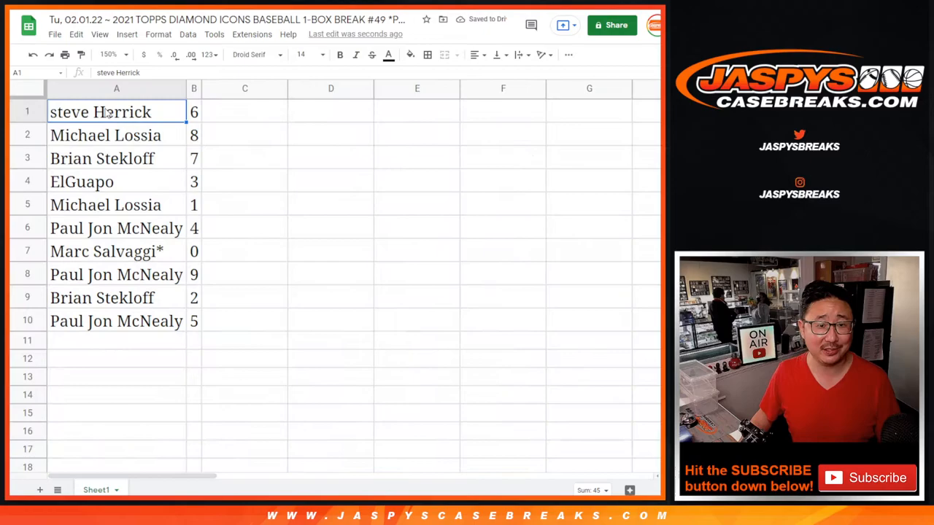
Review several name rows, then sort the sheet A to Z by column B
click(116, 158)
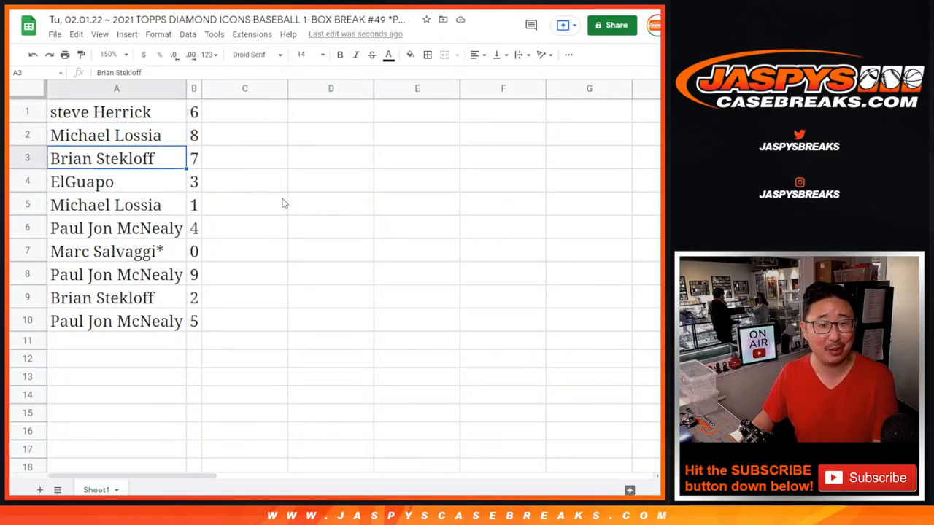
click(106, 204)
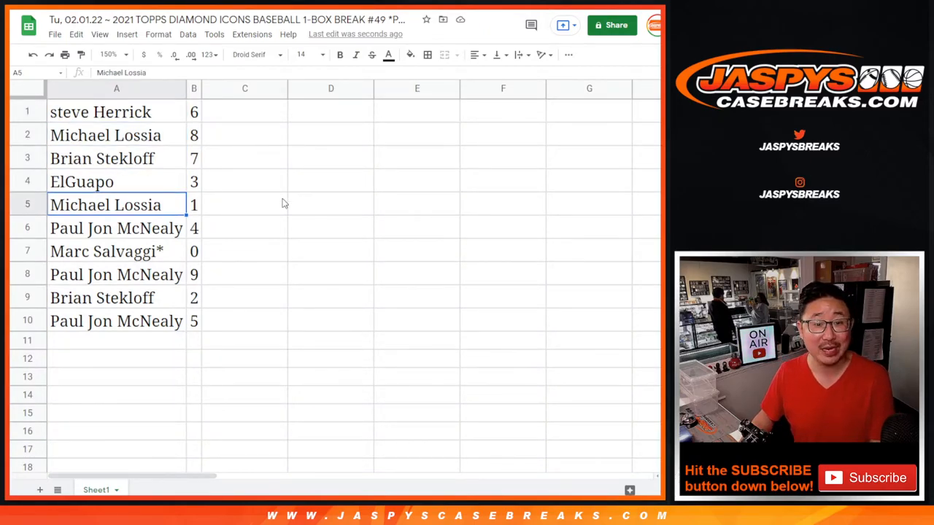
click(116, 274)
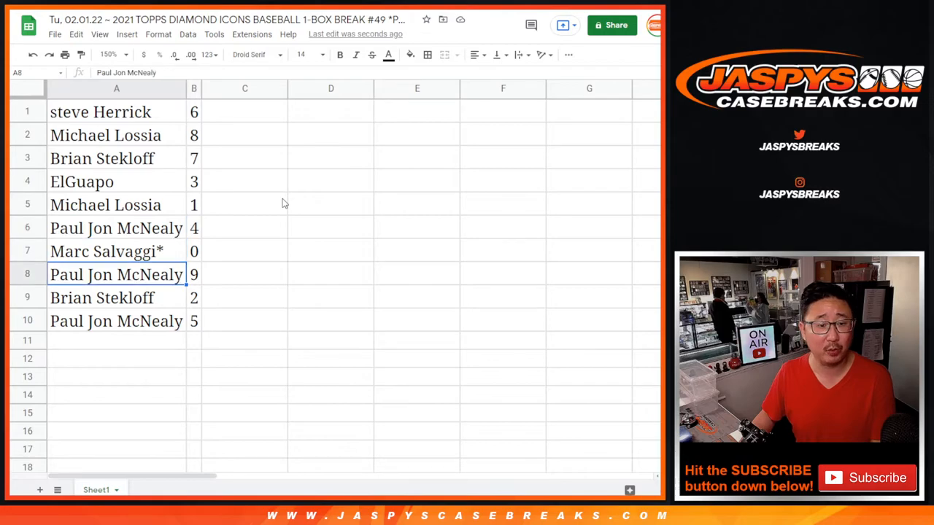
click(116, 321)
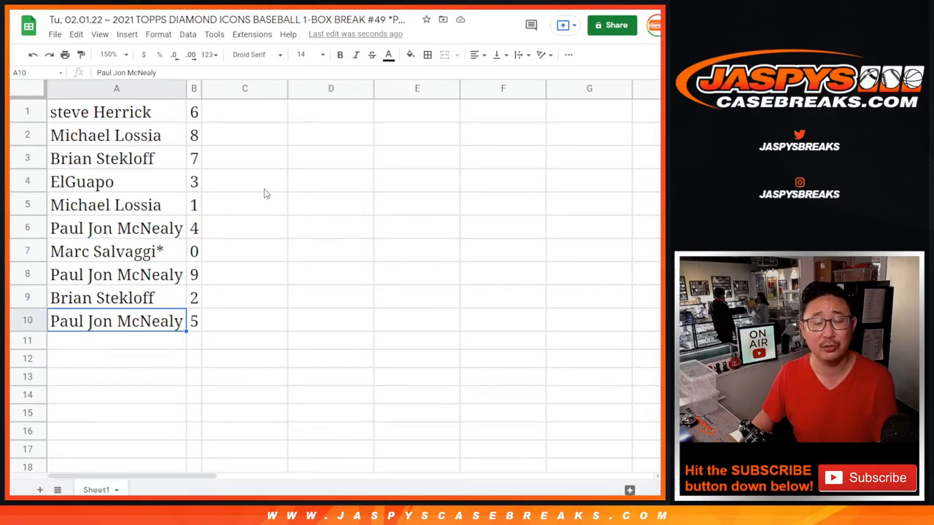
right_click(194, 88)
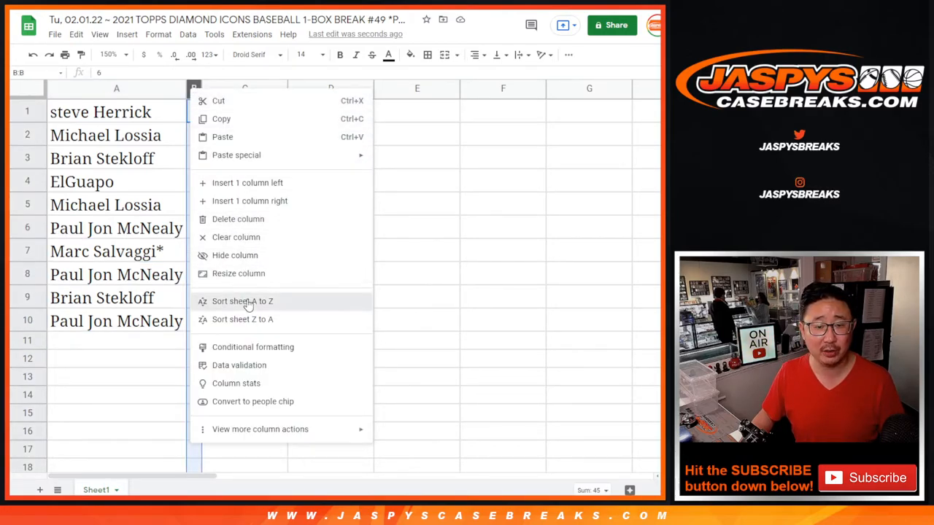
click(242, 300)
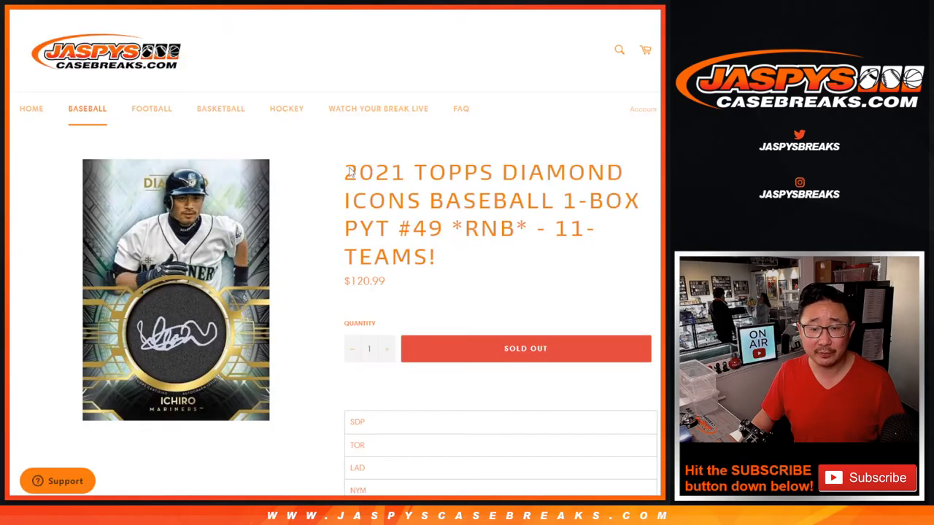
scroll(down, 3)
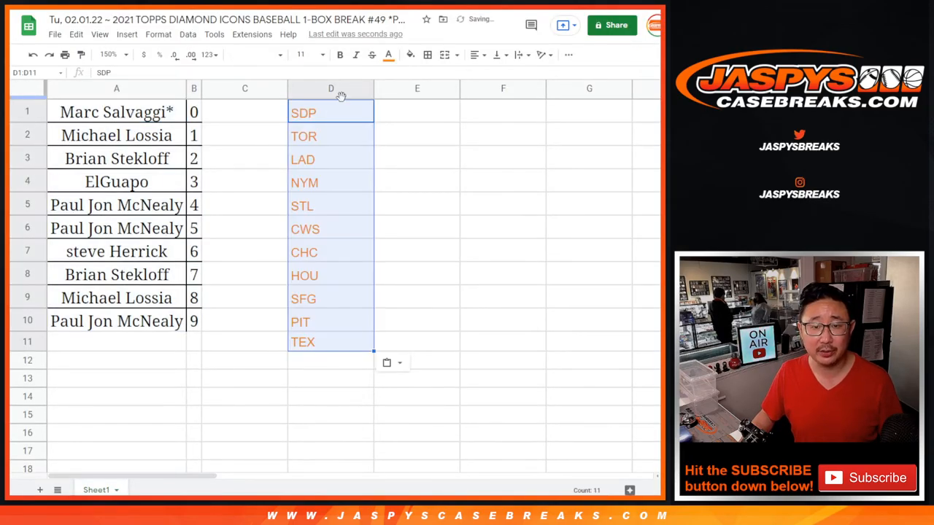
Apply Droid Serif to team abbreviations D1:D11 and open the text colour picker
click(256, 54)
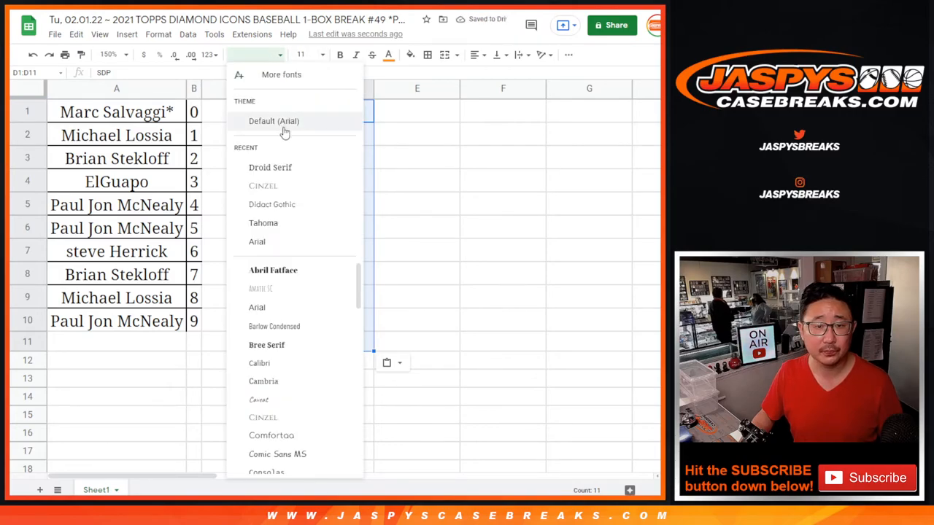
click(270, 167)
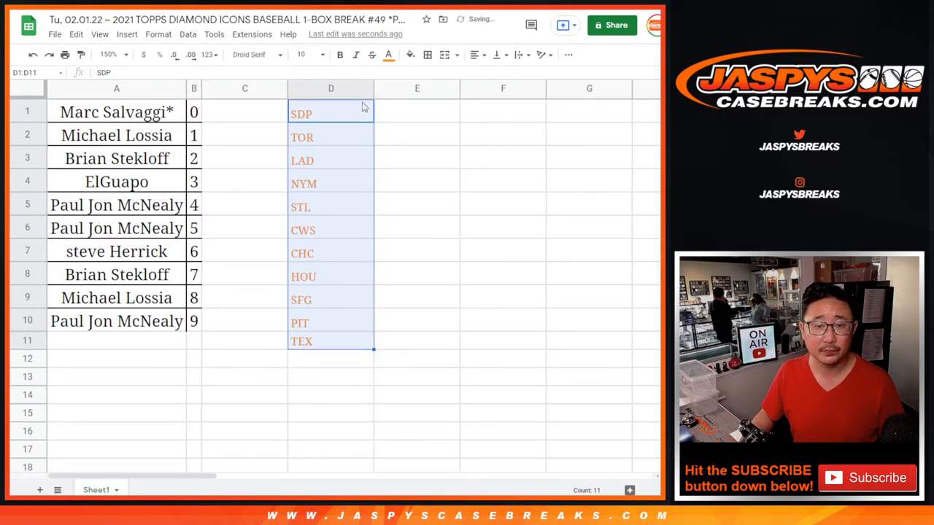
click(388, 54)
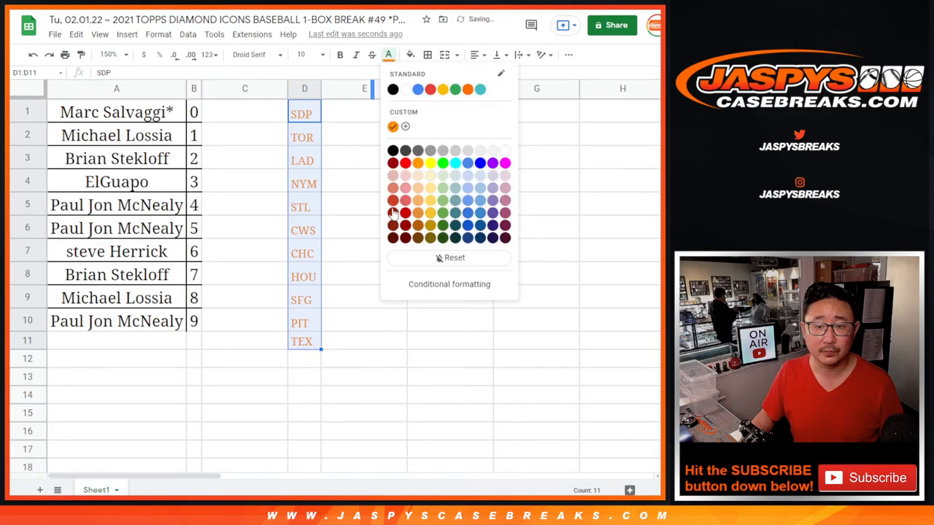